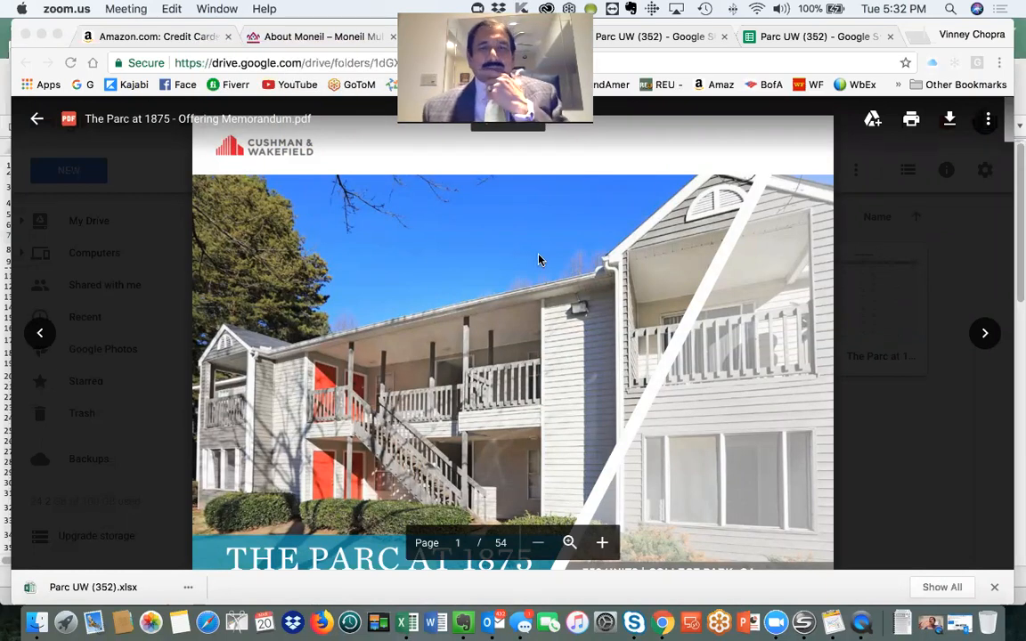
pyautogui.moveTo(562, 369)
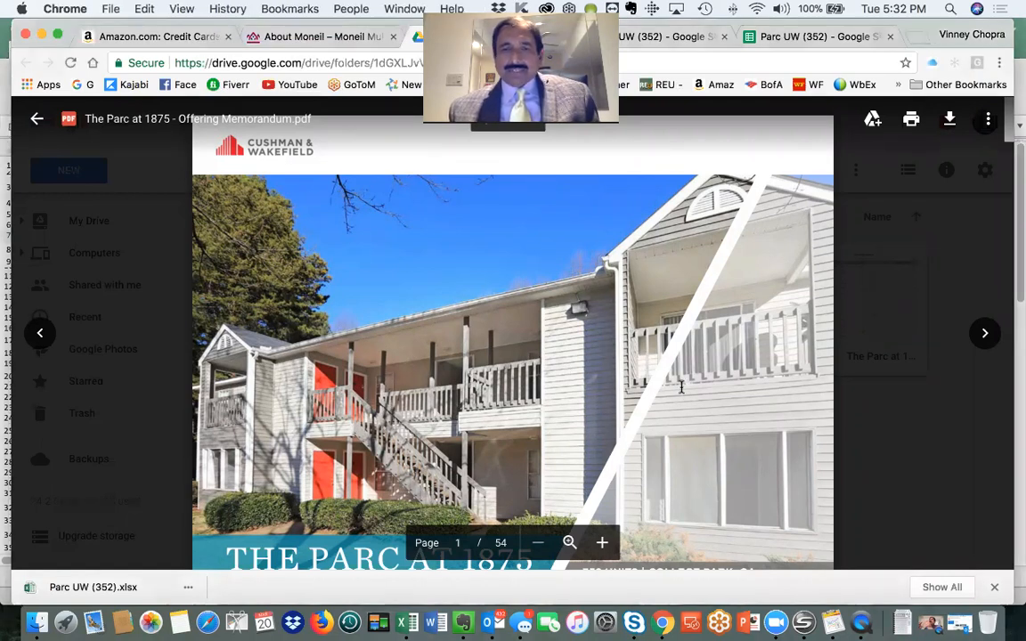
# Step: Scroll the Offering Memorandum preview from page 1 through page 14
pyautogui.scroll(-3)
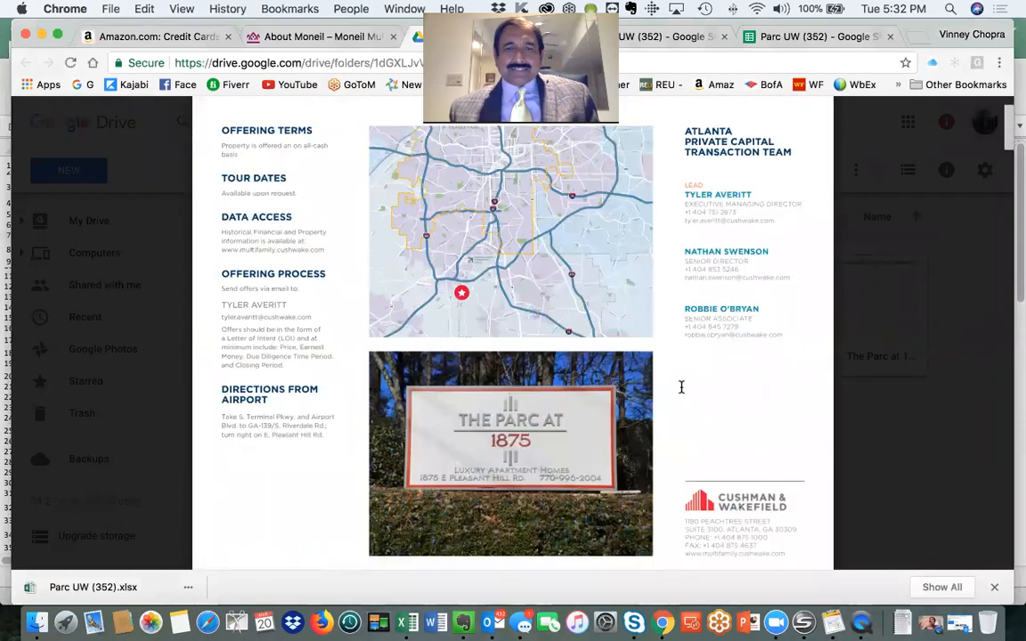
pyautogui.scroll(-3)
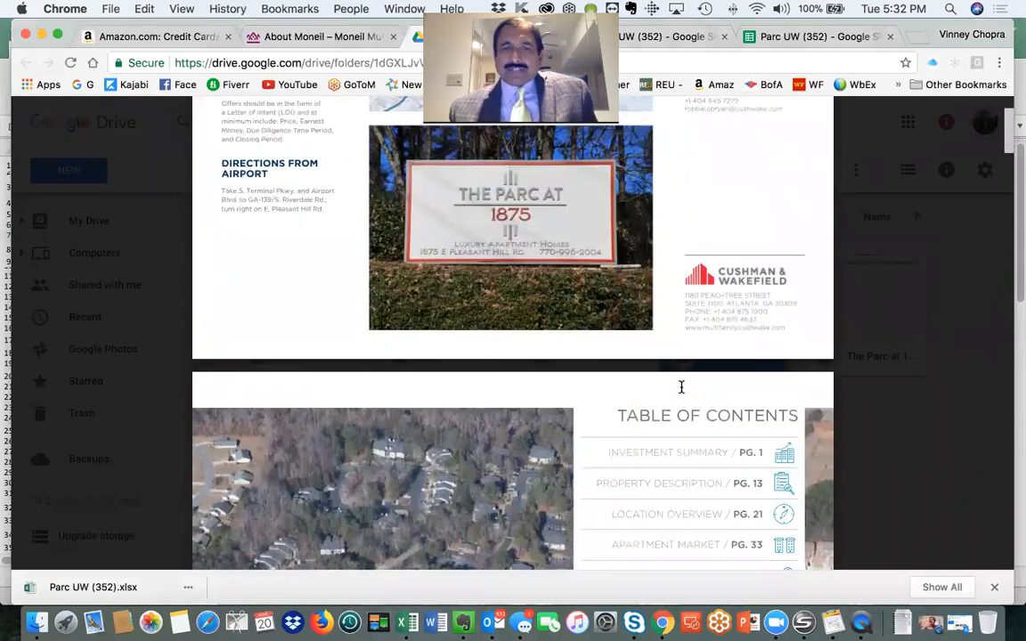
pyautogui.scroll(-3)
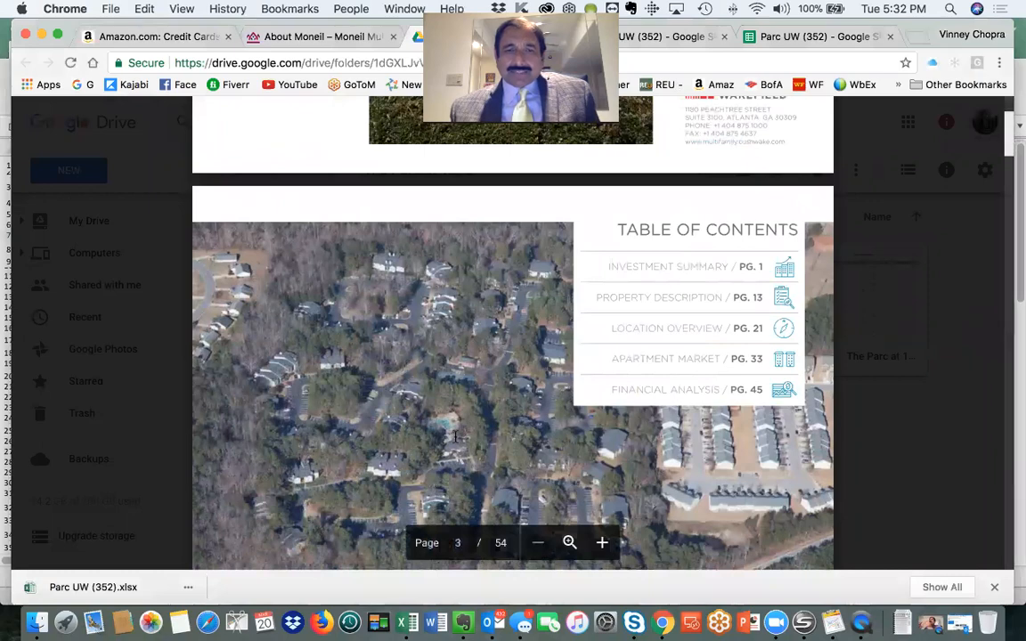
pyautogui.scroll(-3)
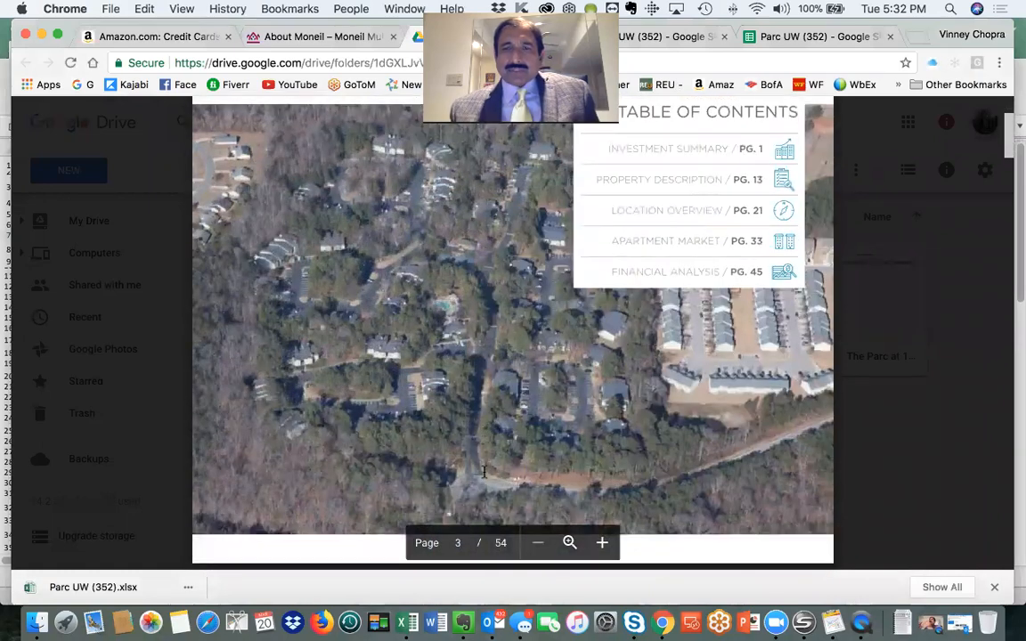
pyautogui.click(602, 542)
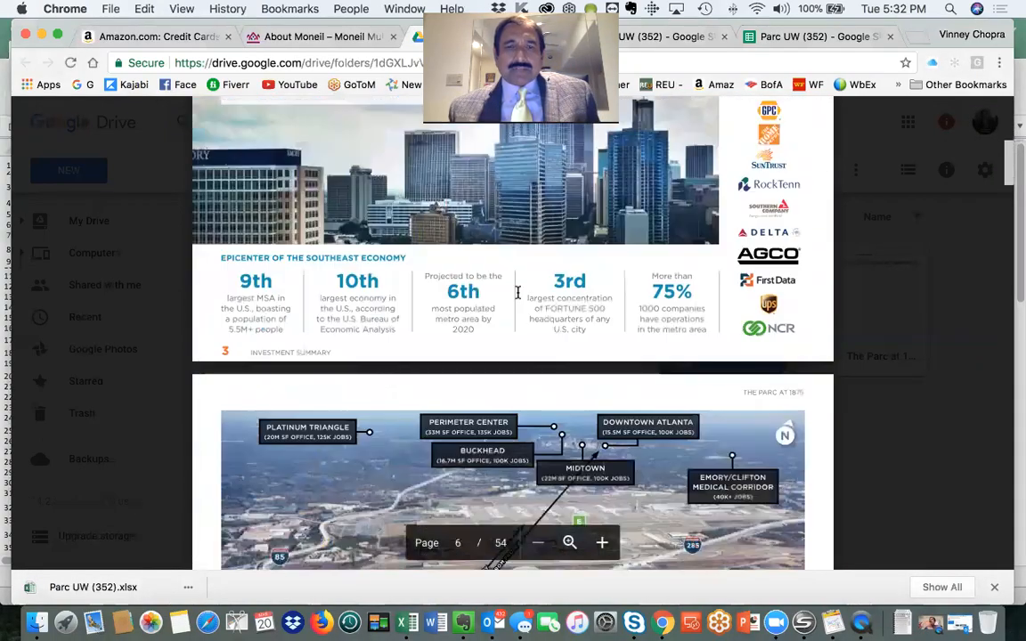
pyautogui.scroll(-3)
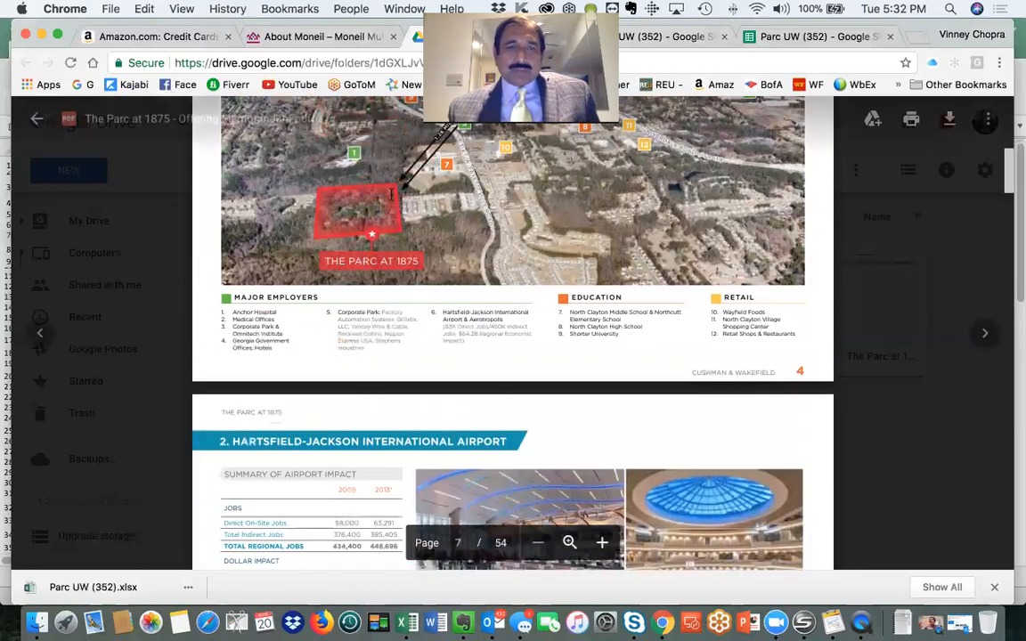
pyautogui.scroll(-3)
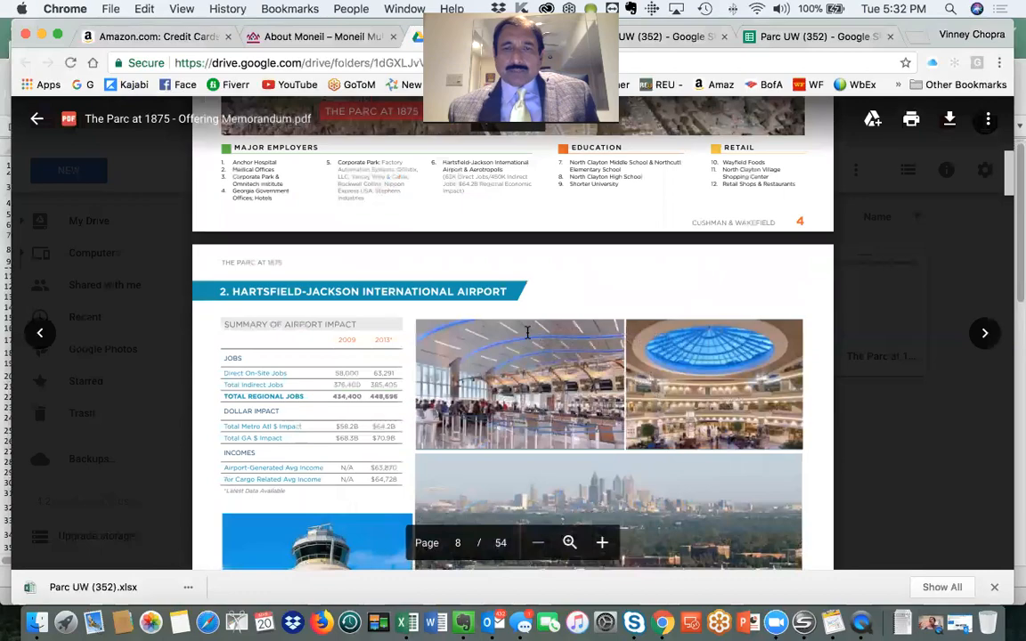
pyautogui.scroll(-3)
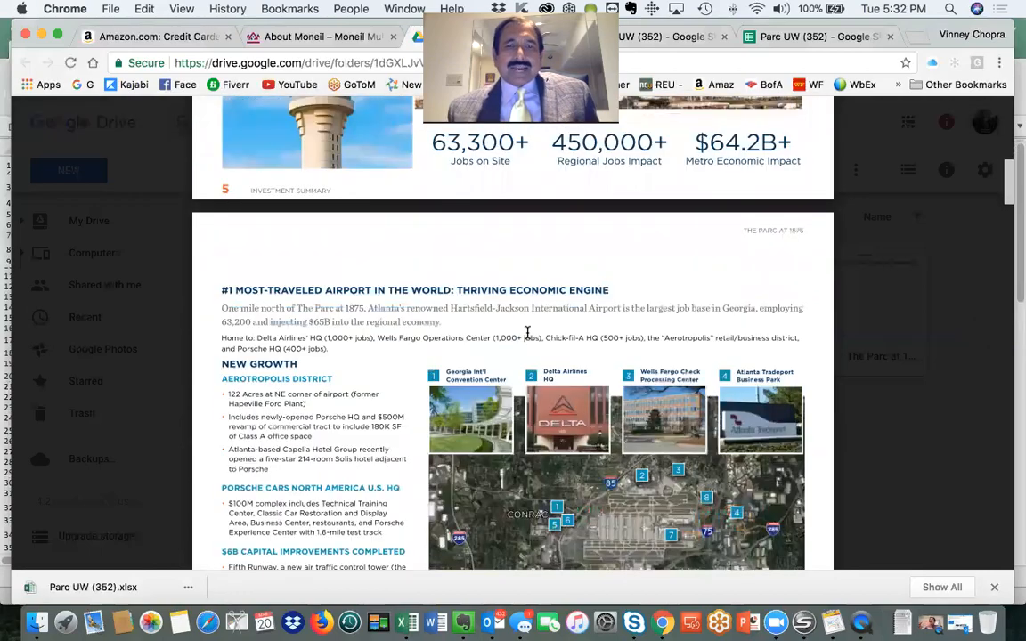
pyautogui.scroll(-3)
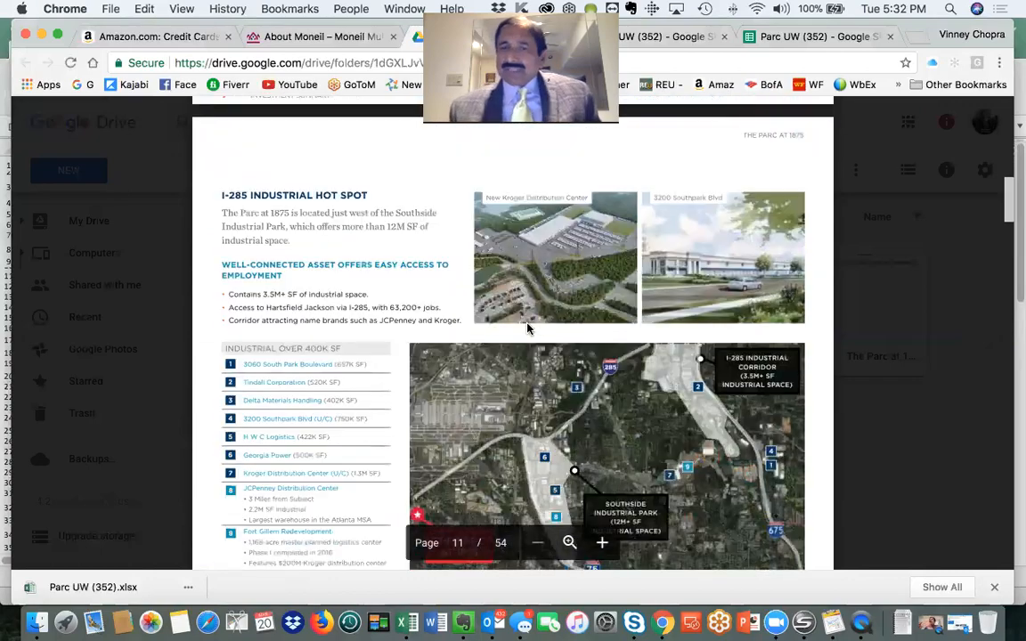
pyautogui.scroll(-3)
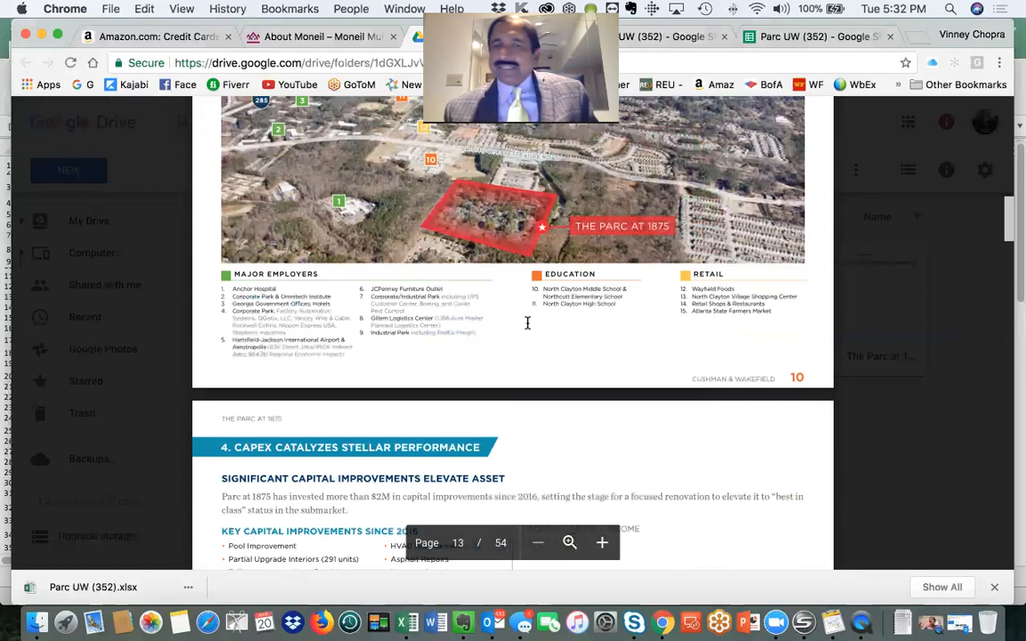
pyautogui.scroll(-3)
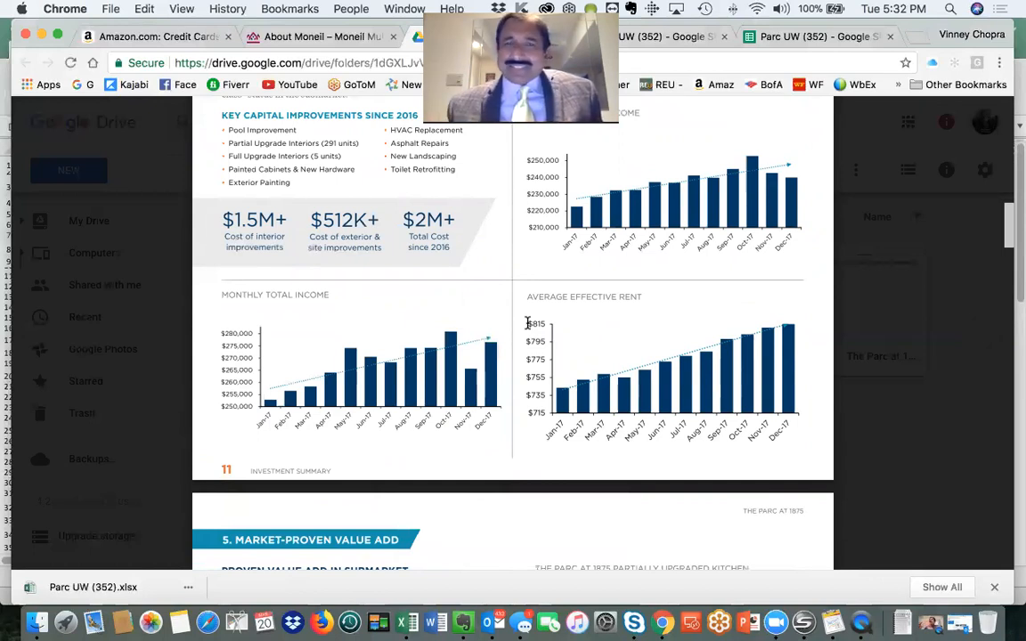
pyautogui.moveTo(515, 332)
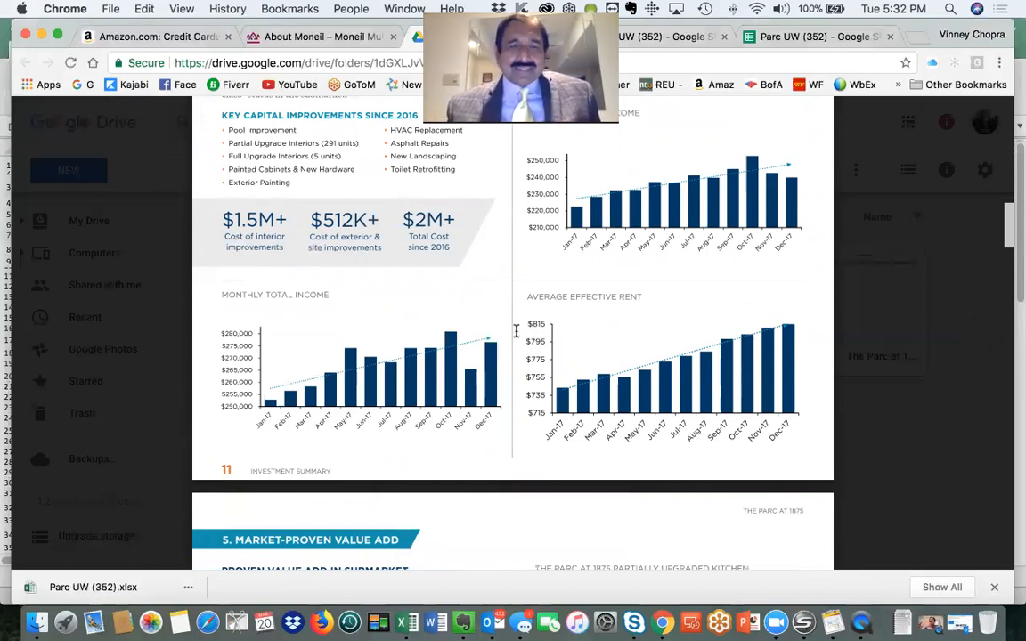
pyautogui.moveTo(411, 622)
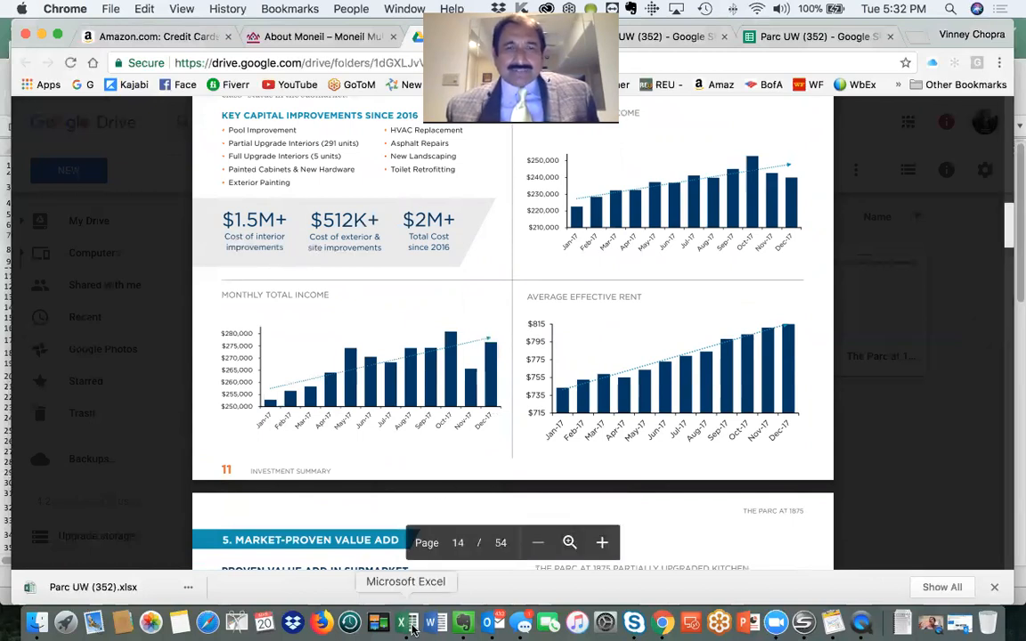
# Step: Switch from the Dock to the Parc UW workbook's Underwriting tab in Excel
pyautogui.click(411, 621)
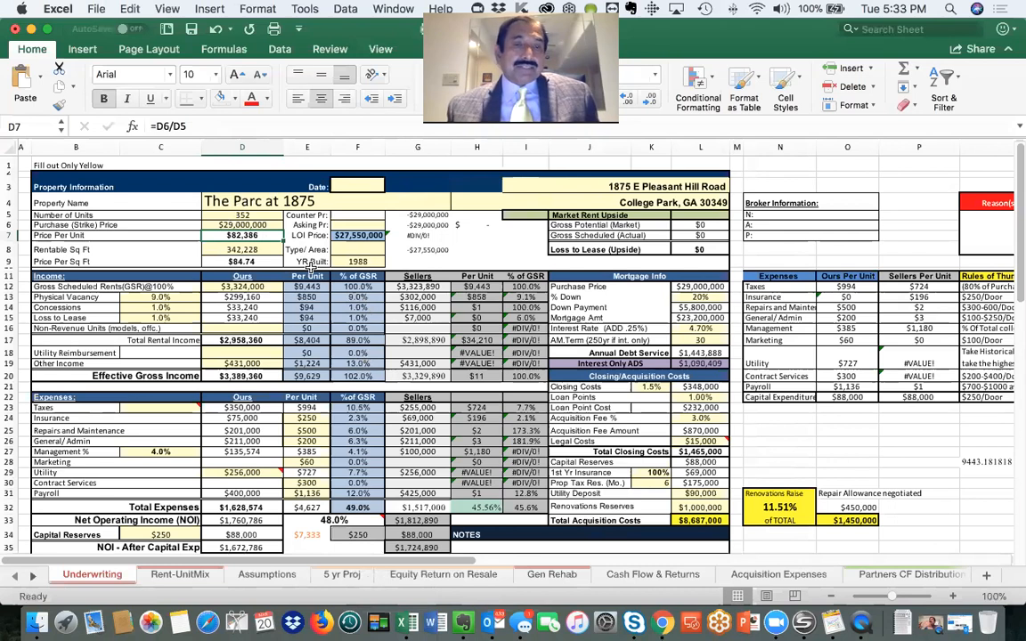
pyautogui.moveTo(311, 268)
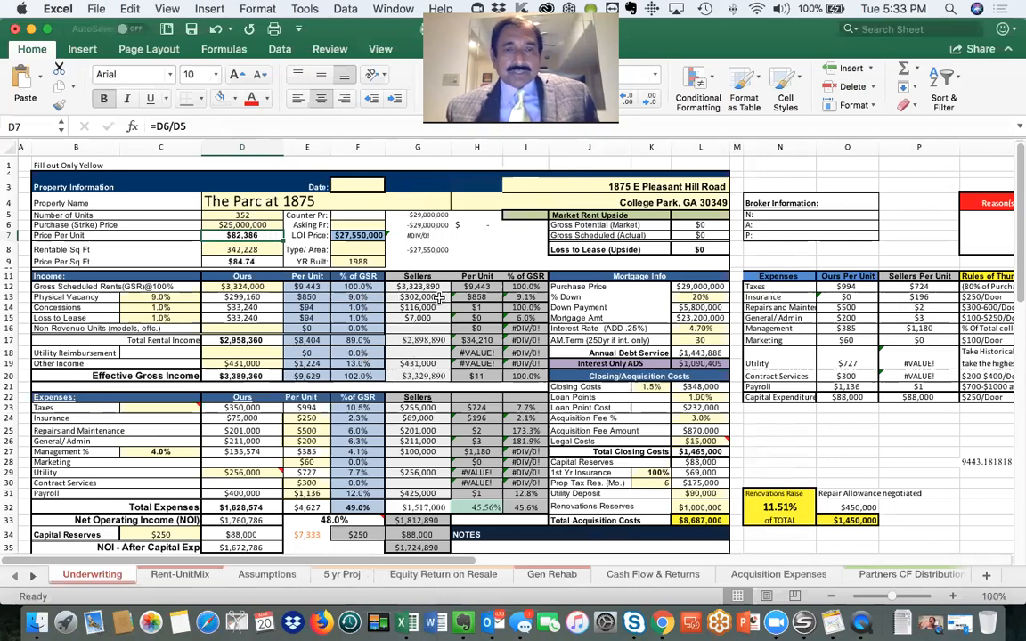
pyautogui.moveTo(425, 294)
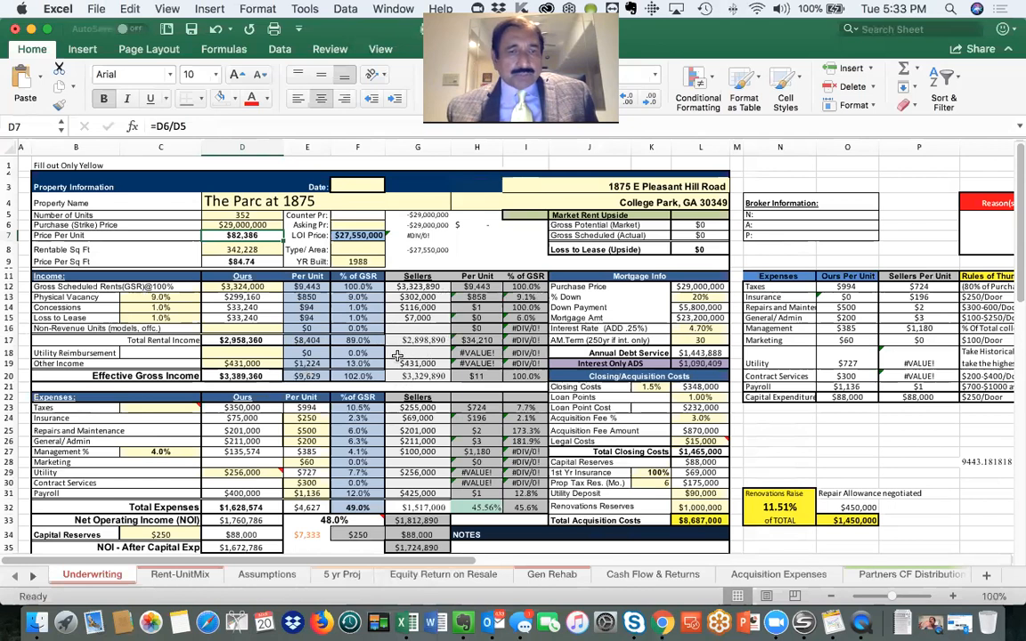
pyautogui.moveTo(432, 359)
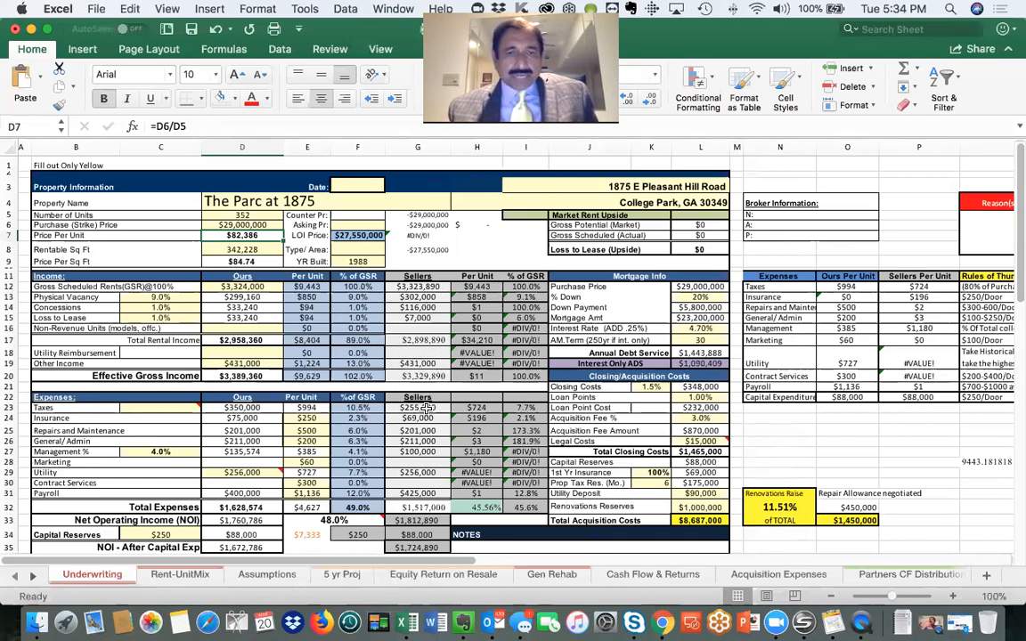
pyautogui.moveTo(419, 428)
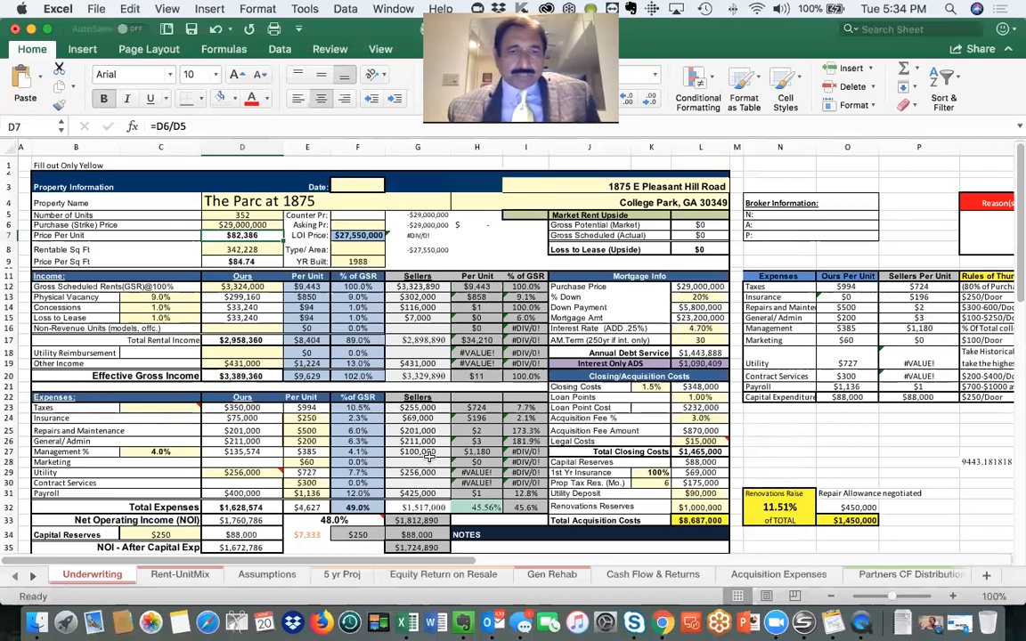
pyautogui.moveTo(428, 452)
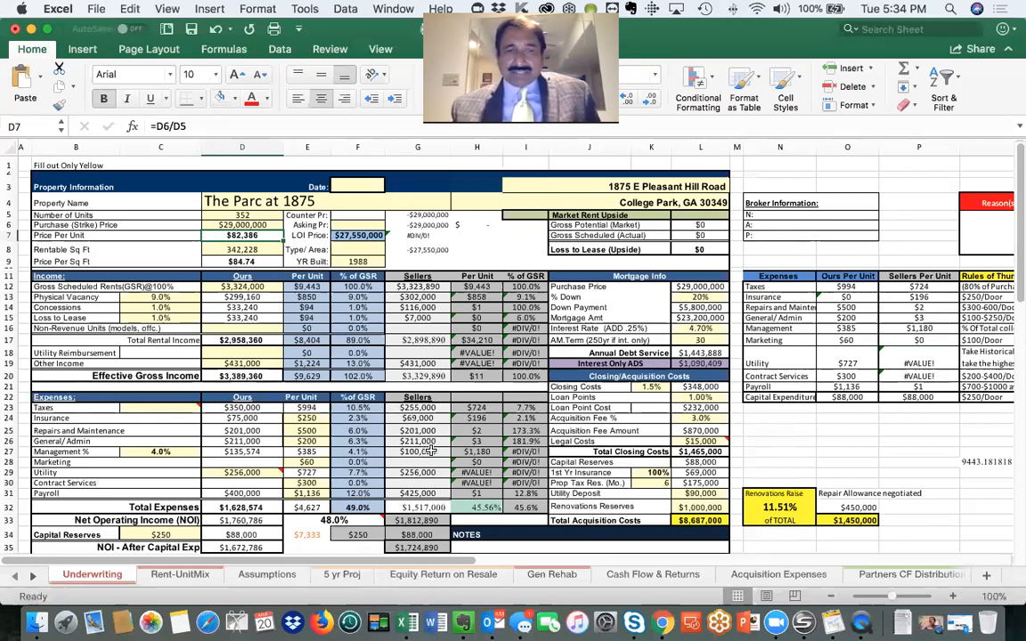
pyautogui.click(418, 452)
pyautogui.write('3')
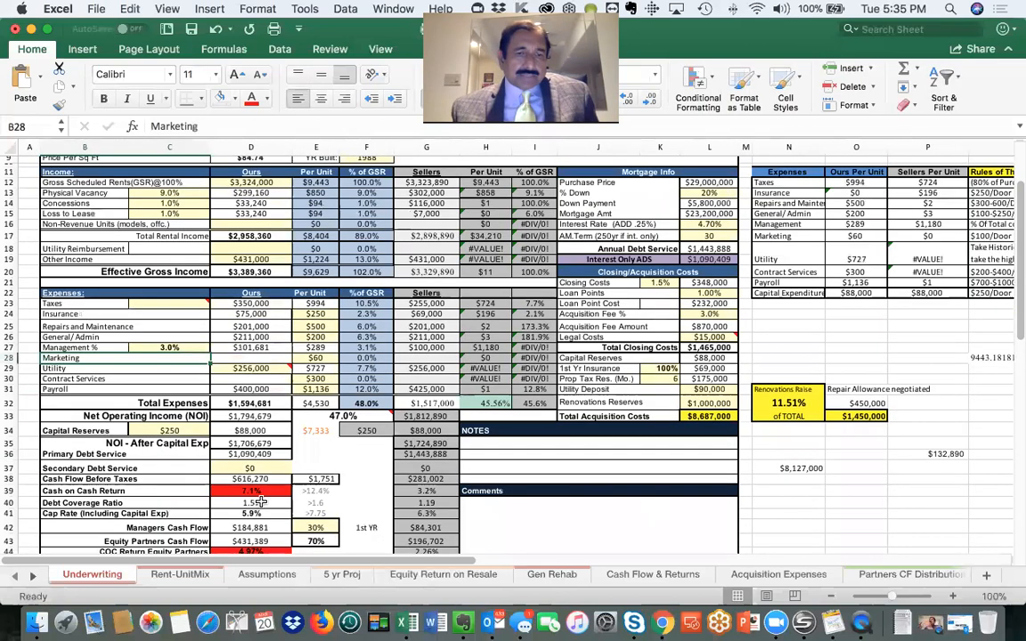
# Step: Scroll down to the return metrics: 7.1% cash-on-cash, 1.57 debt coverage, 5.9% cap rate
pyautogui.scroll(-3)
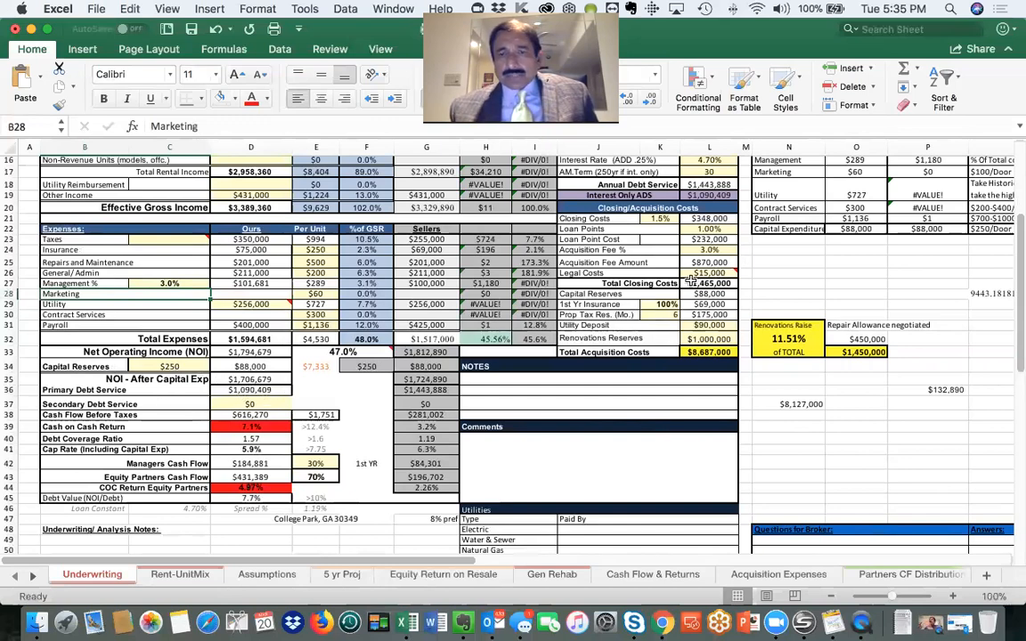
# Step: Scroll up and open the Mortgage Amortization sheet with the $23.2M, 4.7%, 30-year schedule
pyautogui.scroll(3)
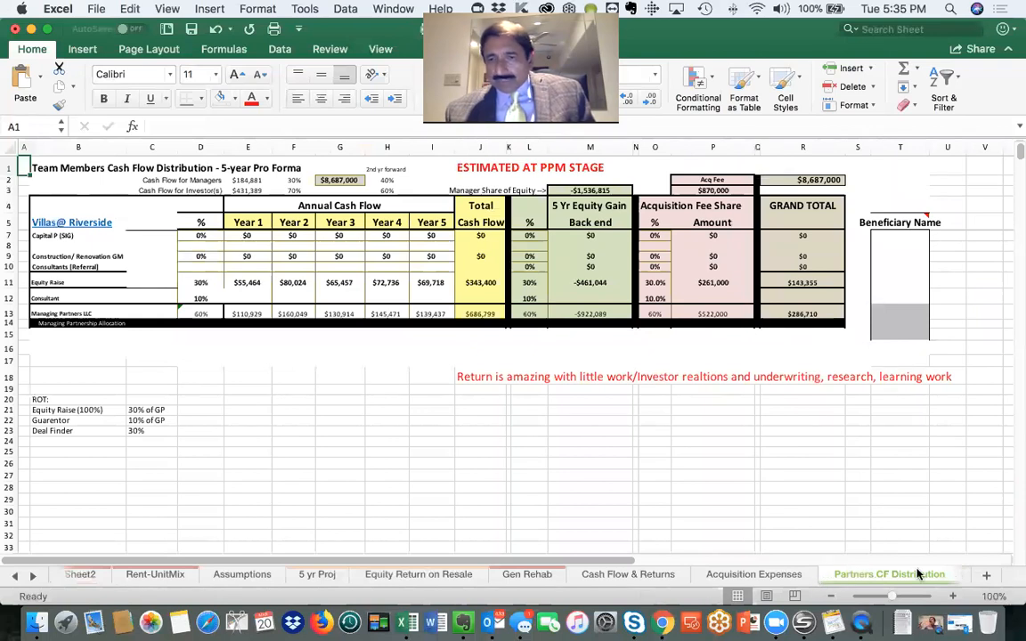
pyautogui.click(875, 574)
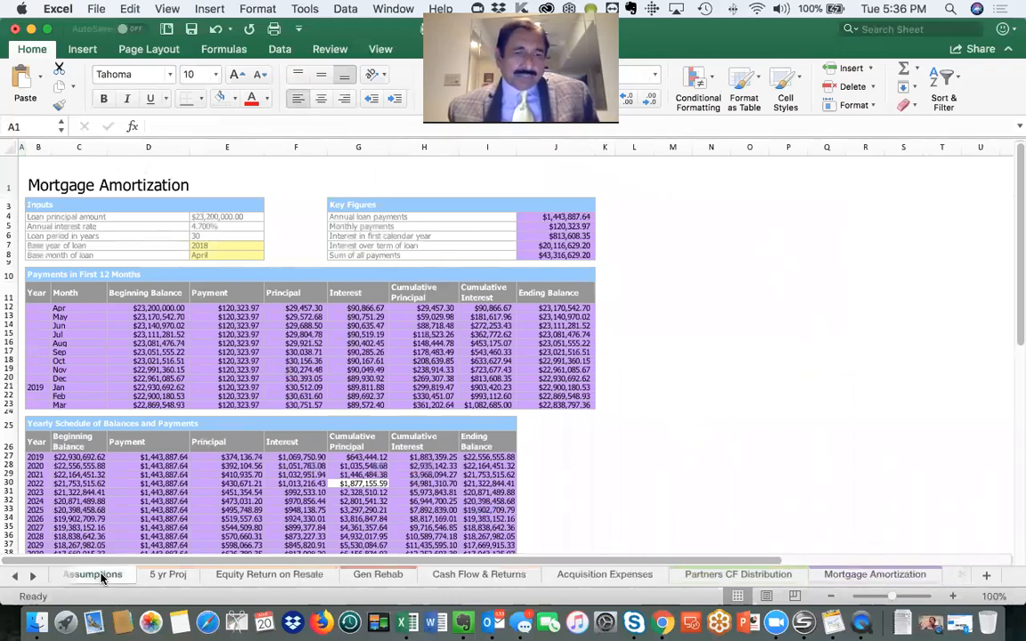
# Step: Move through the Assumptions sheet to the Rent-UnitMix sheet's empty unit-type rent table
pyautogui.click(93, 575)
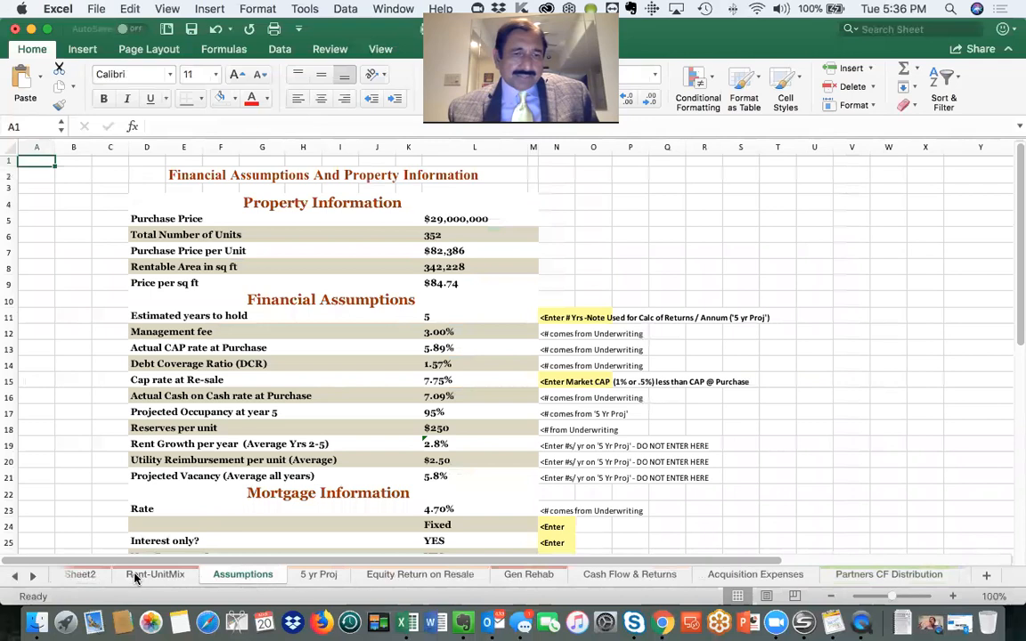
pyautogui.click(155, 574)
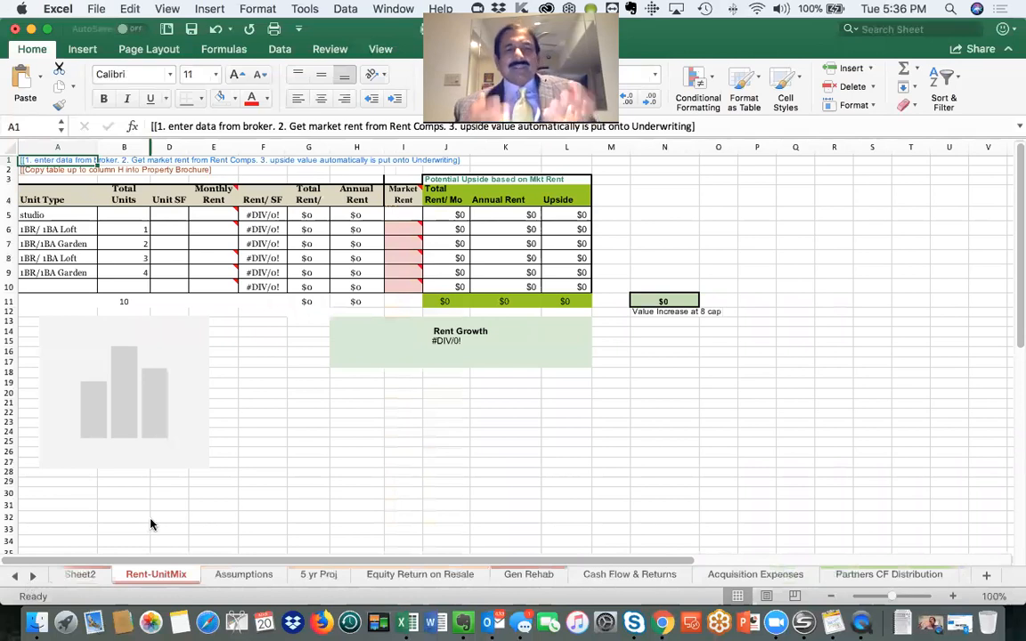
pyautogui.moveTo(101, 549)
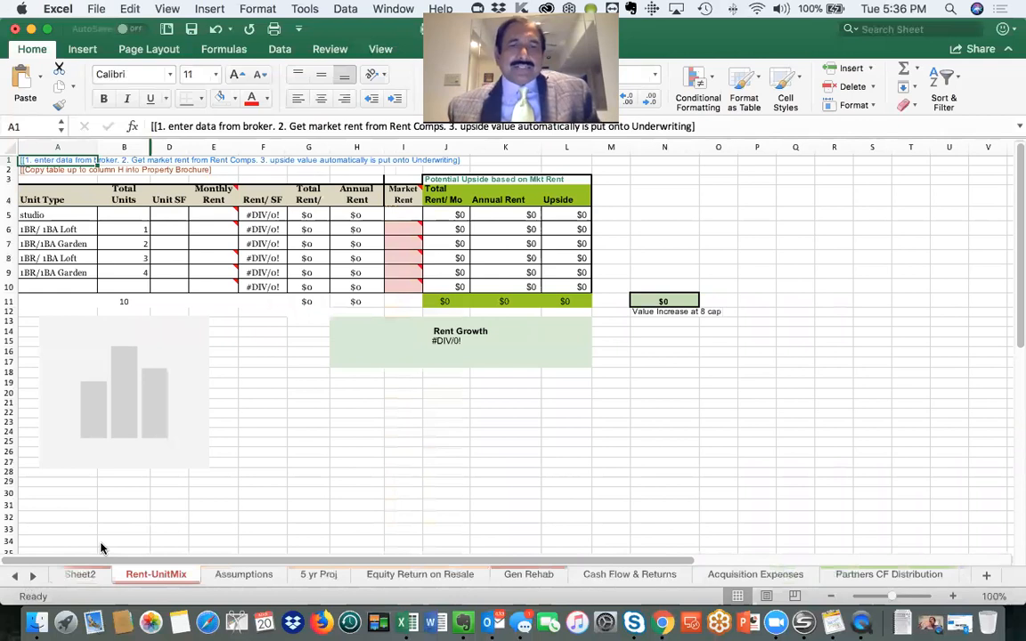
pyautogui.moveTo(149, 548)
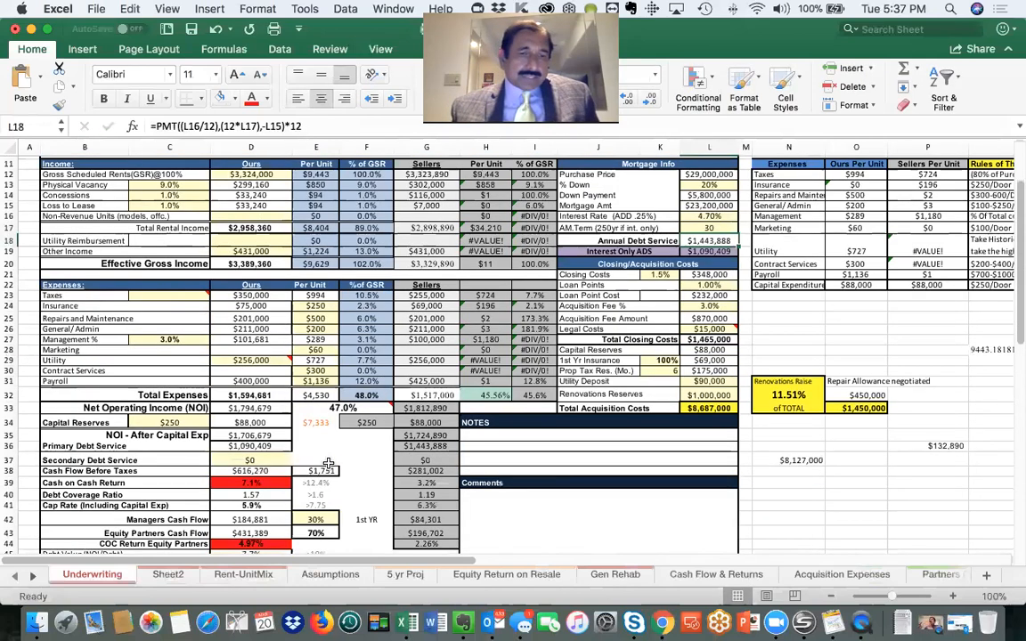
# Step: Inspect the Cash on Cash Return and equity partners' COC Return formulas
pyautogui.scroll(-3)
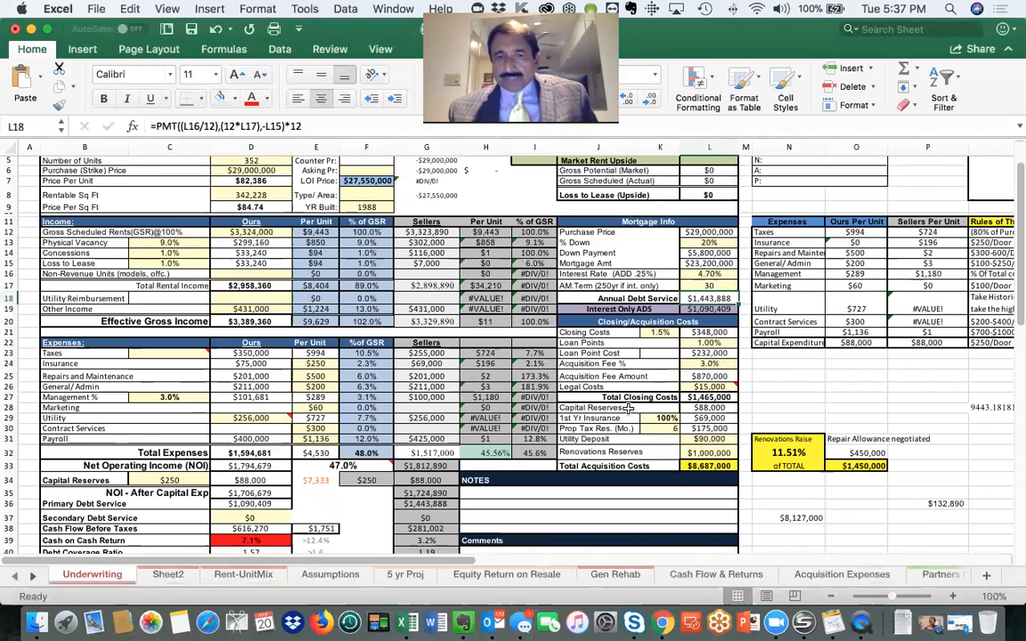
pyautogui.moveTo(654, 457)
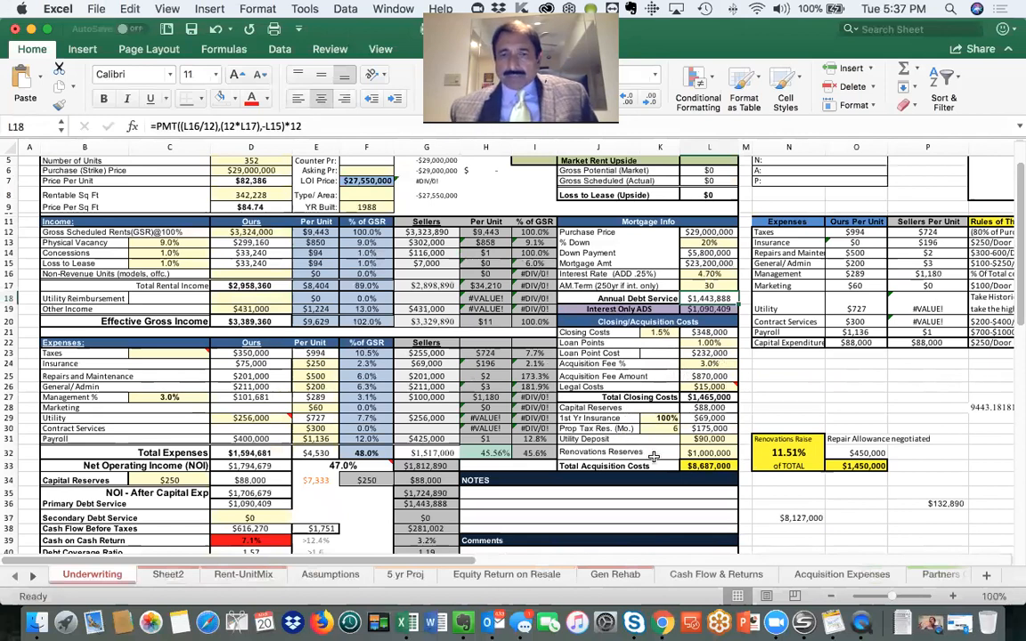
pyautogui.scroll(-3)
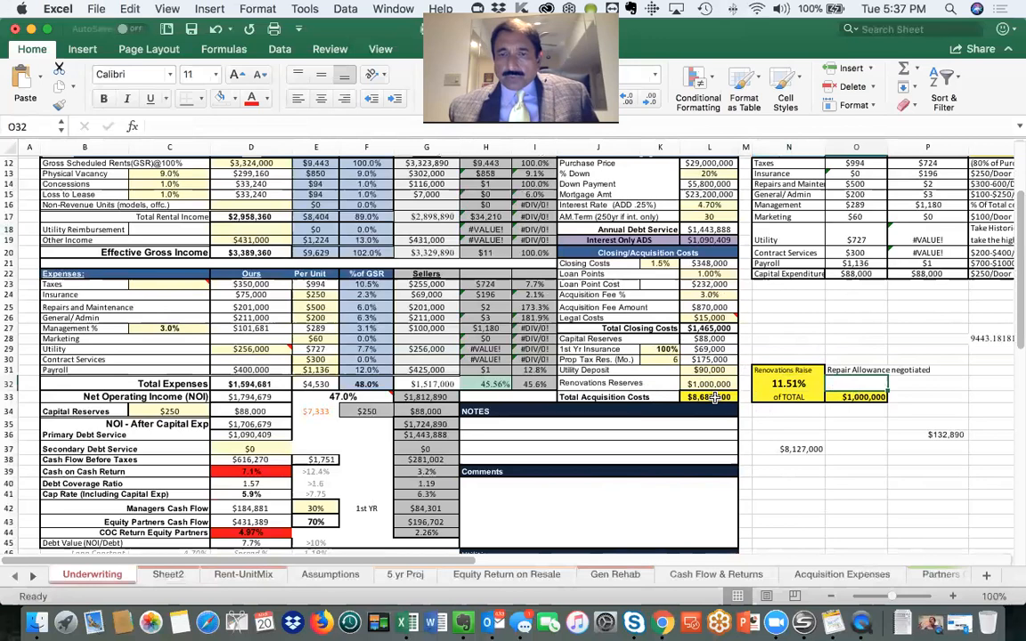
pyautogui.click(709, 397)
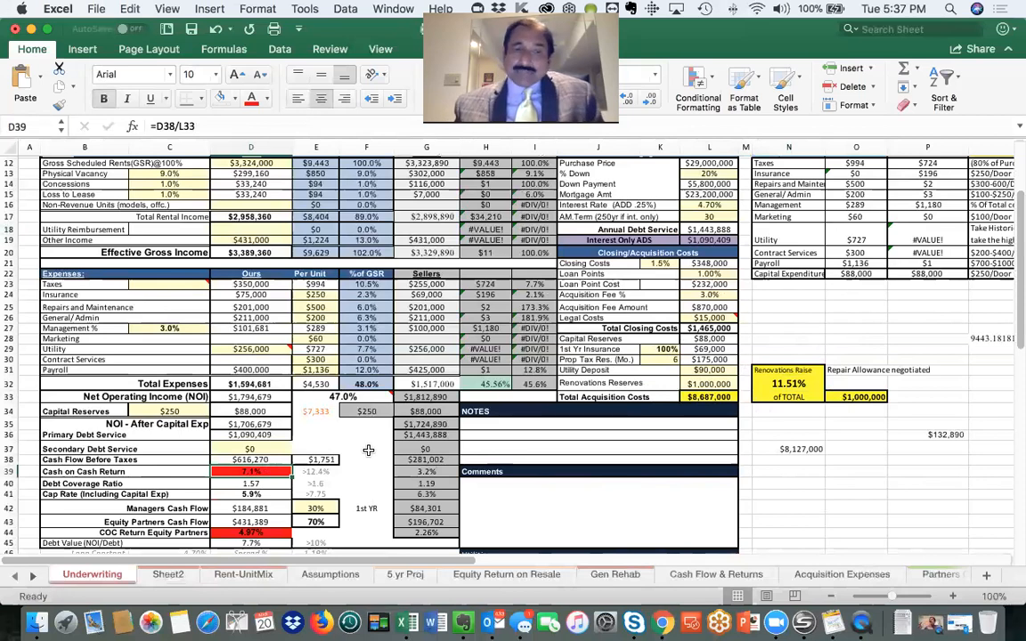
pyautogui.moveTo(246, 501)
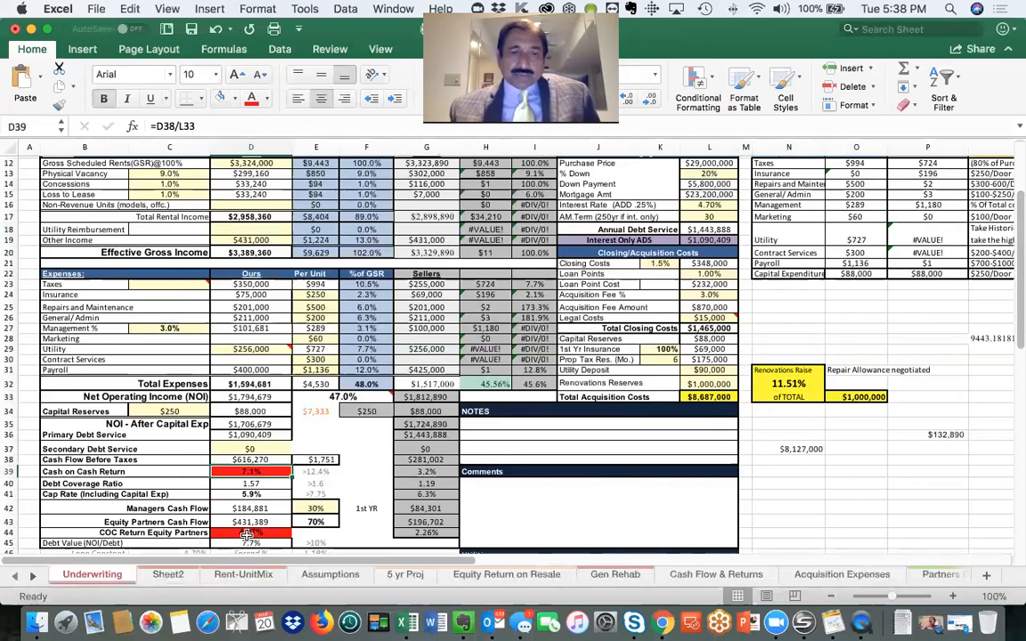
pyautogui.click(250, 533)
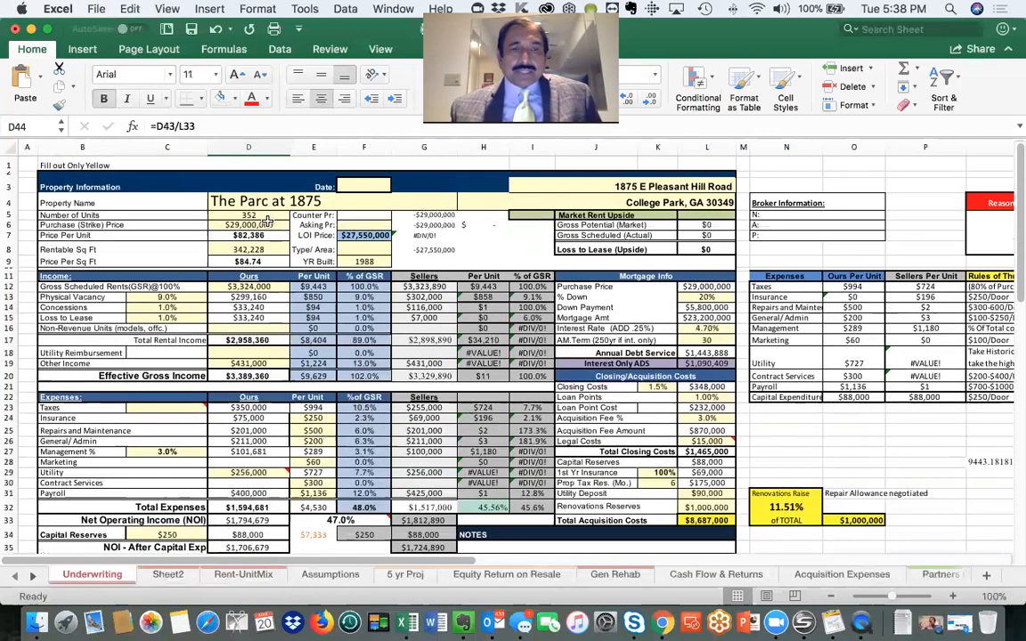
# Step: Change purchase price in D6 from 29000000 to 26000000 and check the 9.2% return
pyautogui.click(249, 224)
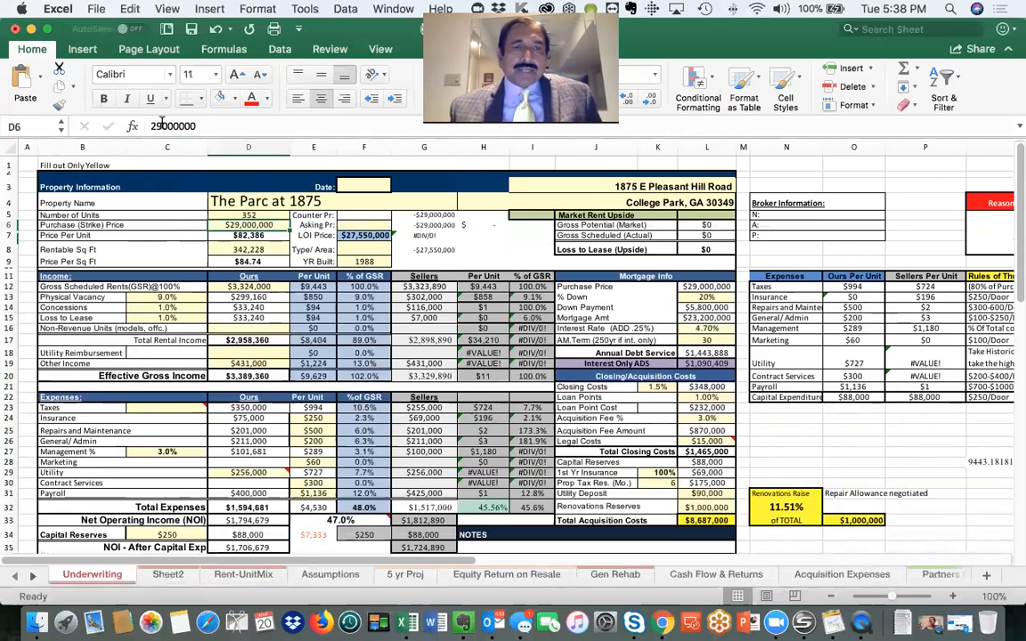
pyautogui.write('29000000')
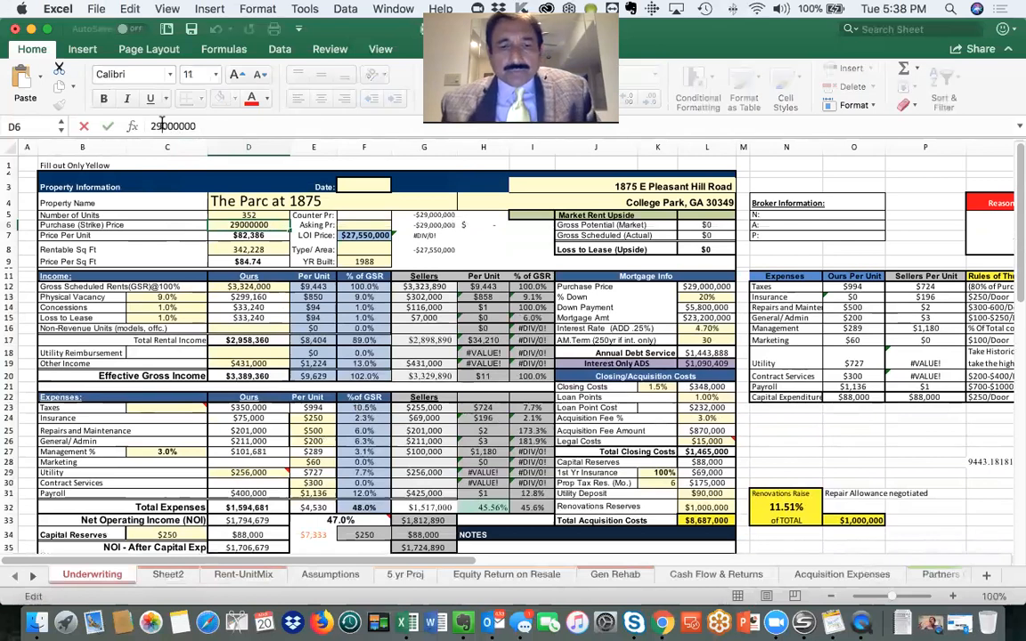
pyautogui.write('26000000')
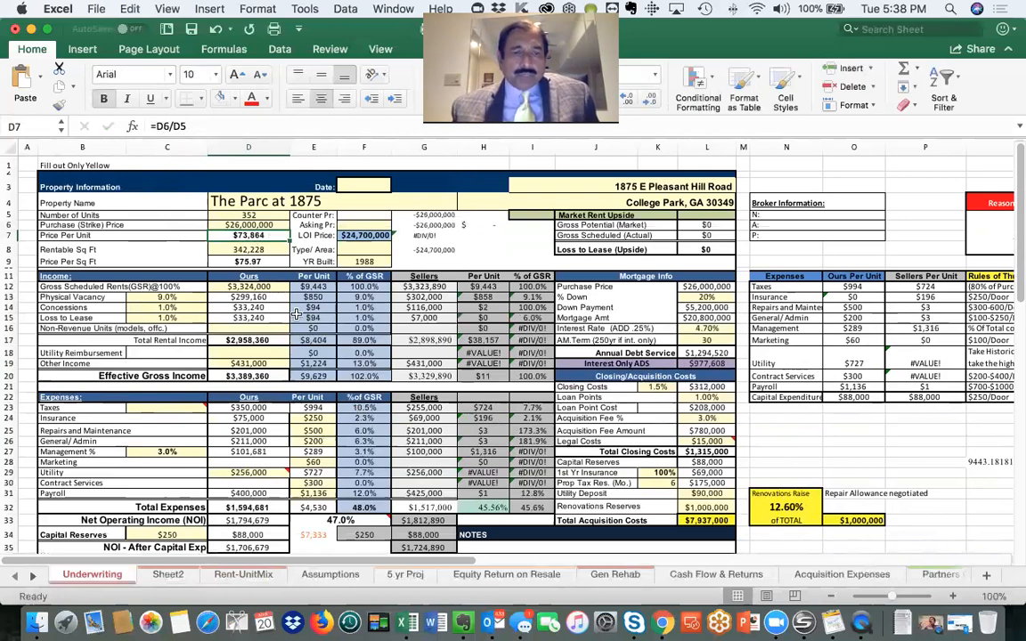
pyautogui.scroll(-3)
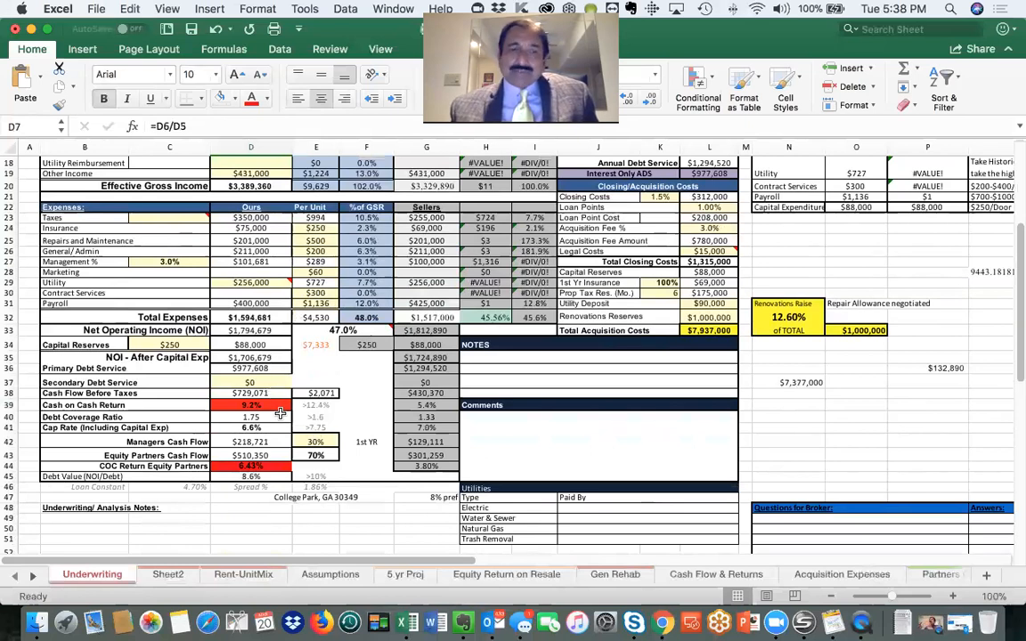
pyautogui.moveTo(274, 405)
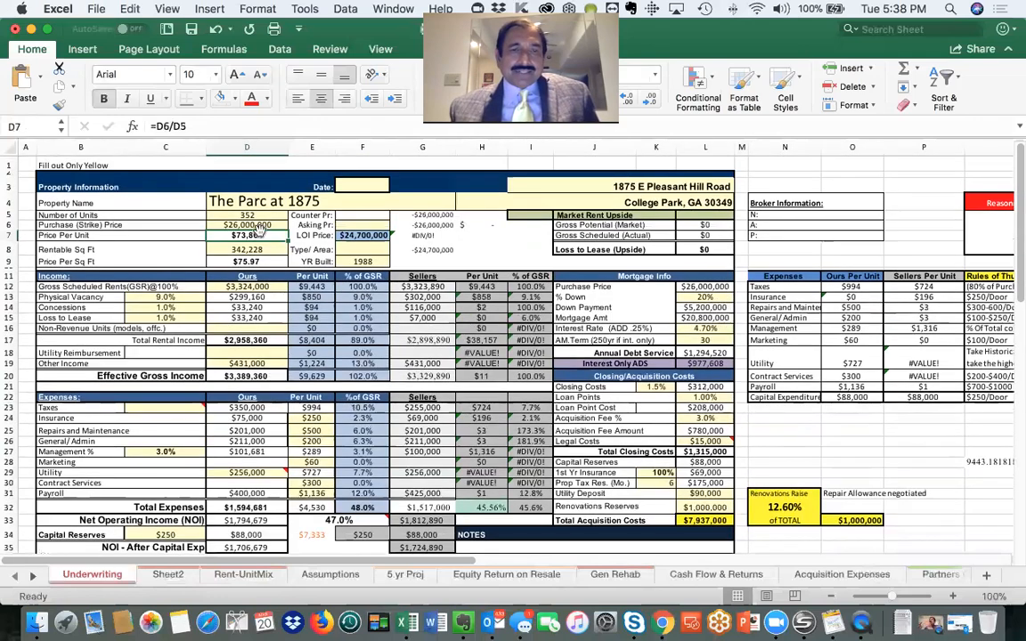
# Step: Enter 24000000 in D6 and scroll down to the 10.8% cash-on-cash return
pyautogui.click(247, 225)
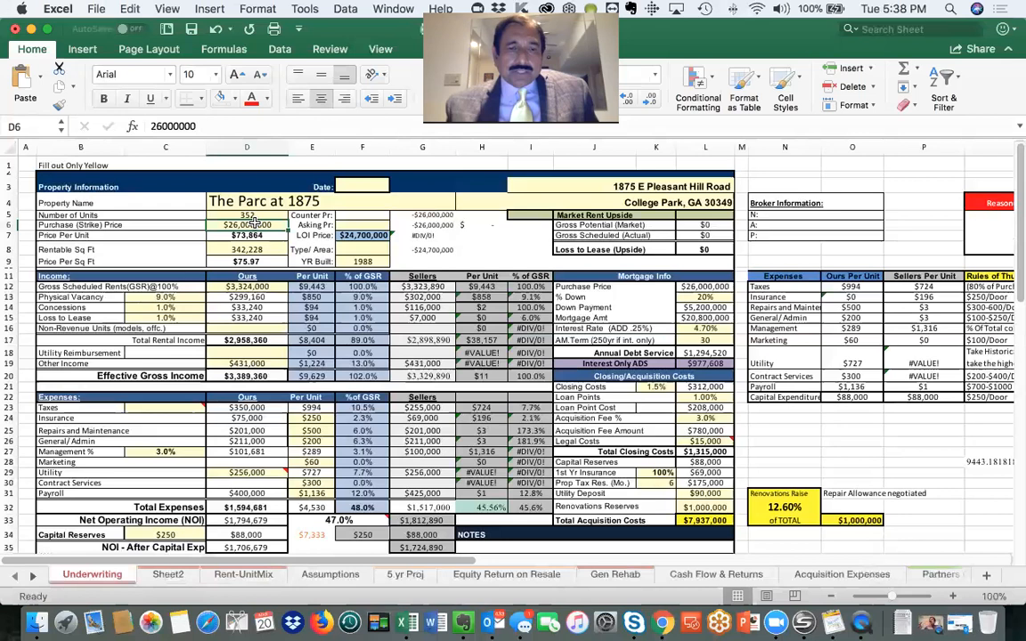
pyautogui.write('240')
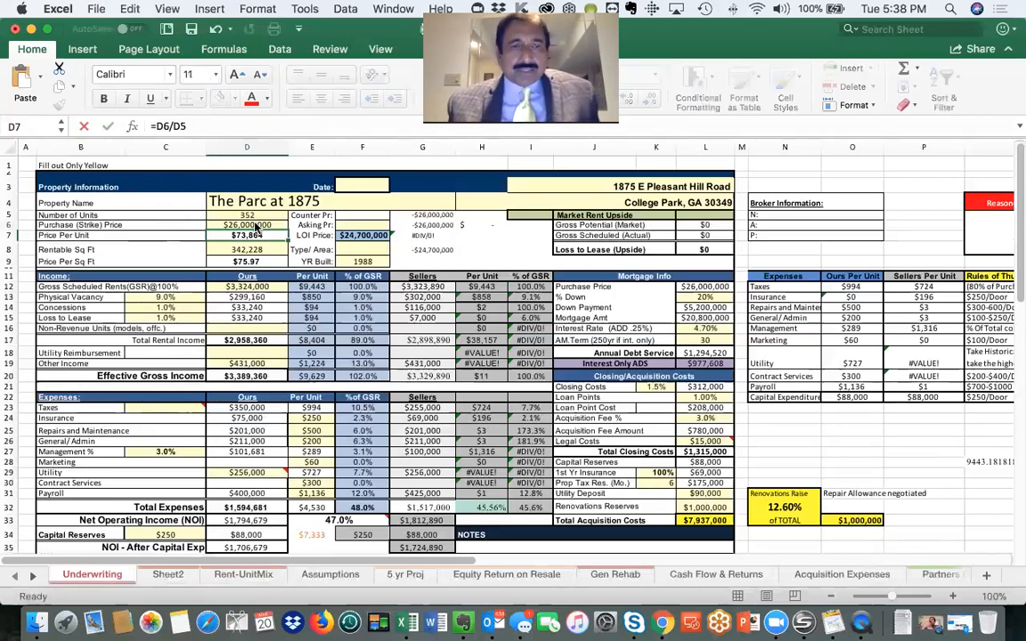
pyautogui.write('2400000')
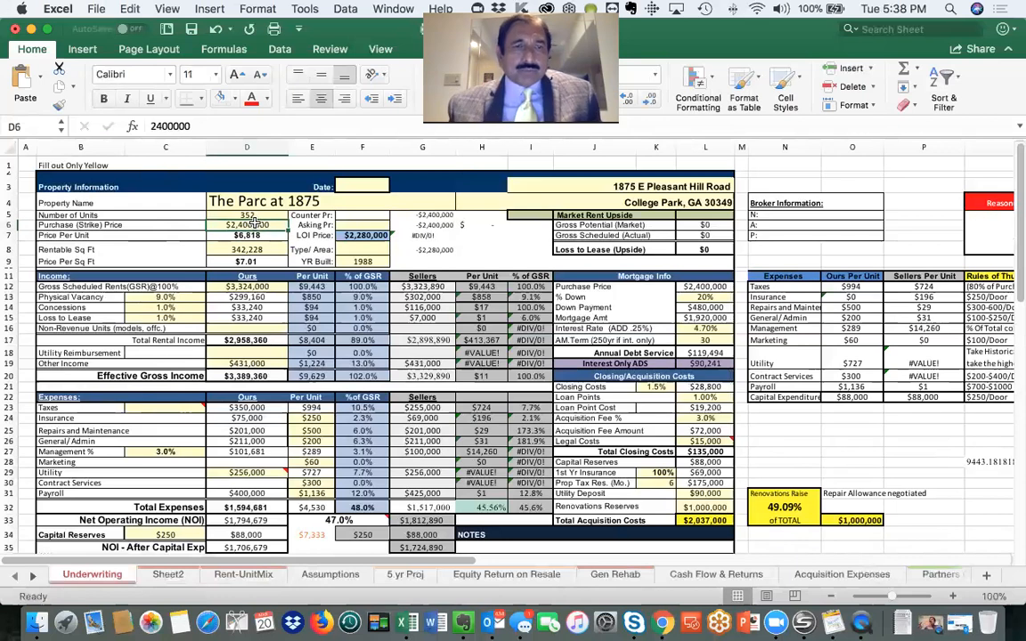
pyautogui.write('24000000')
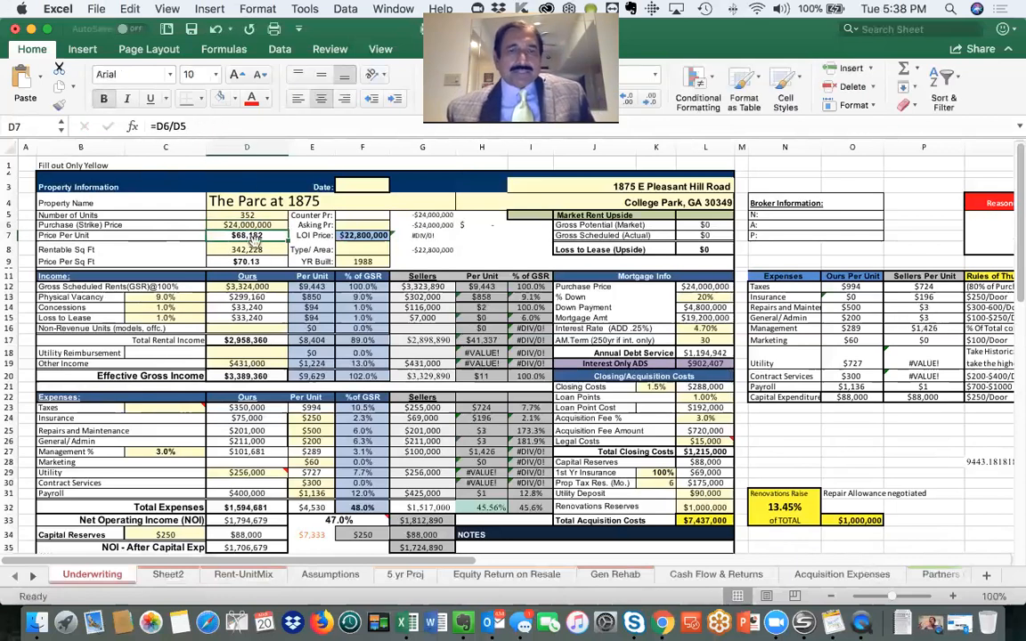
pyautogui.scroll(-3)
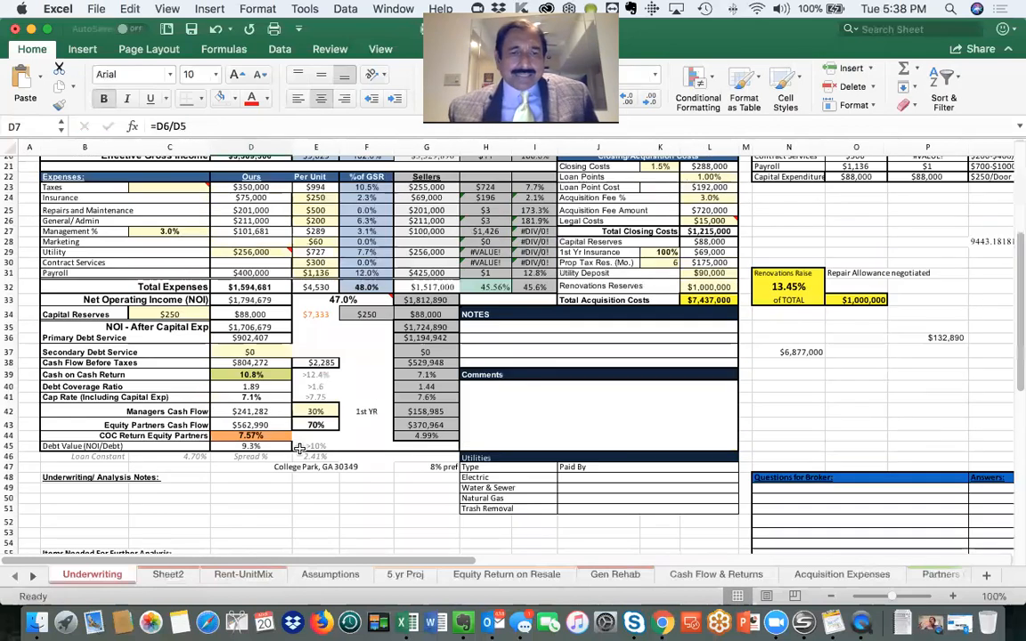
pyautogui.scroll(-3)
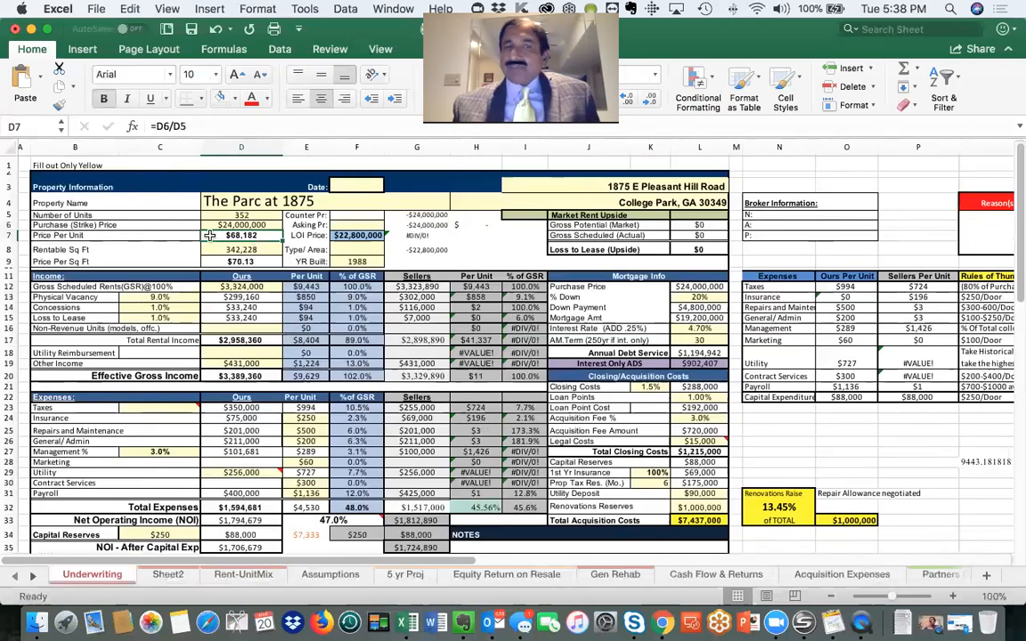
pyautogui.moveTo(290, 254)
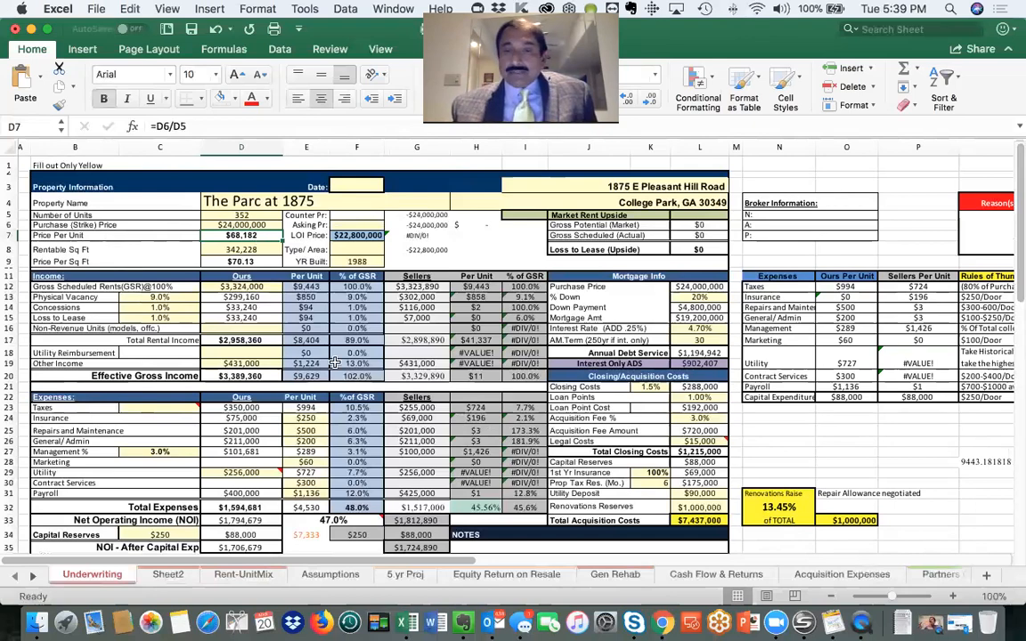
pyautogui.scroll(-3)
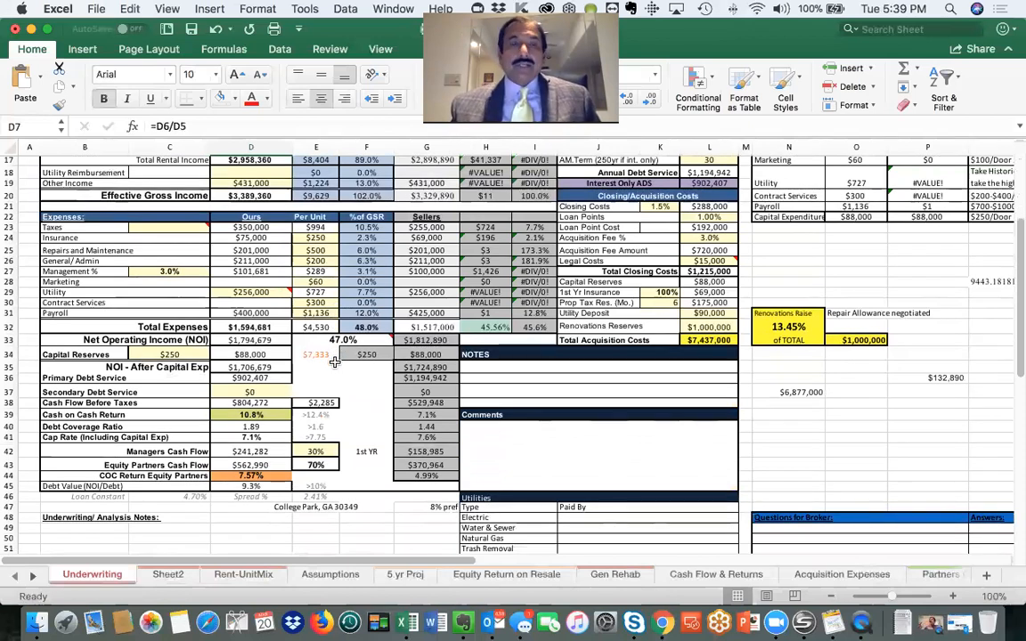
pyautogui.scroll(-3)
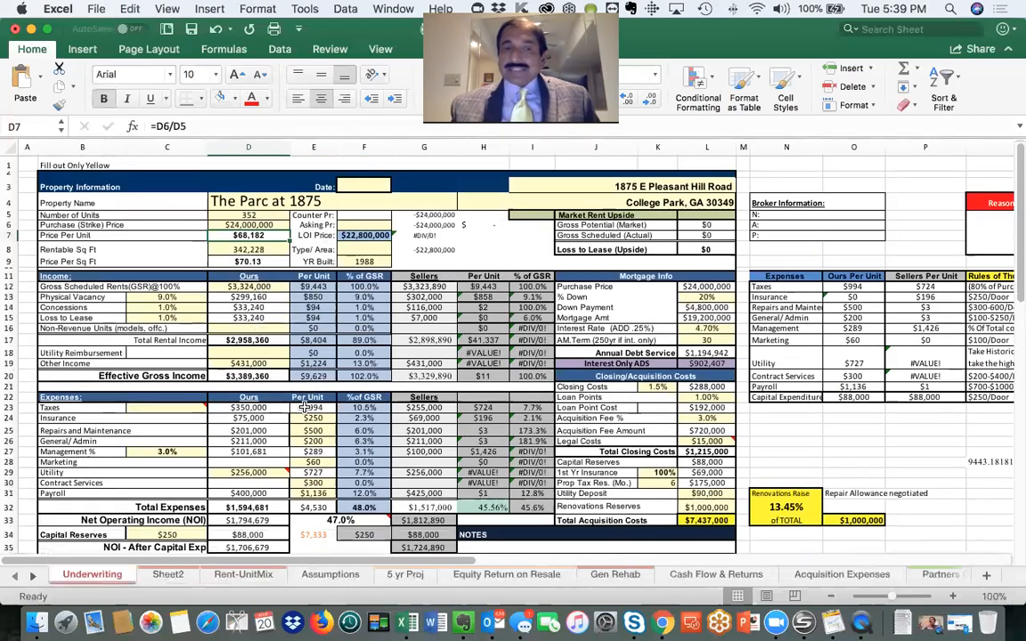
pyautogui.scroll(-3)
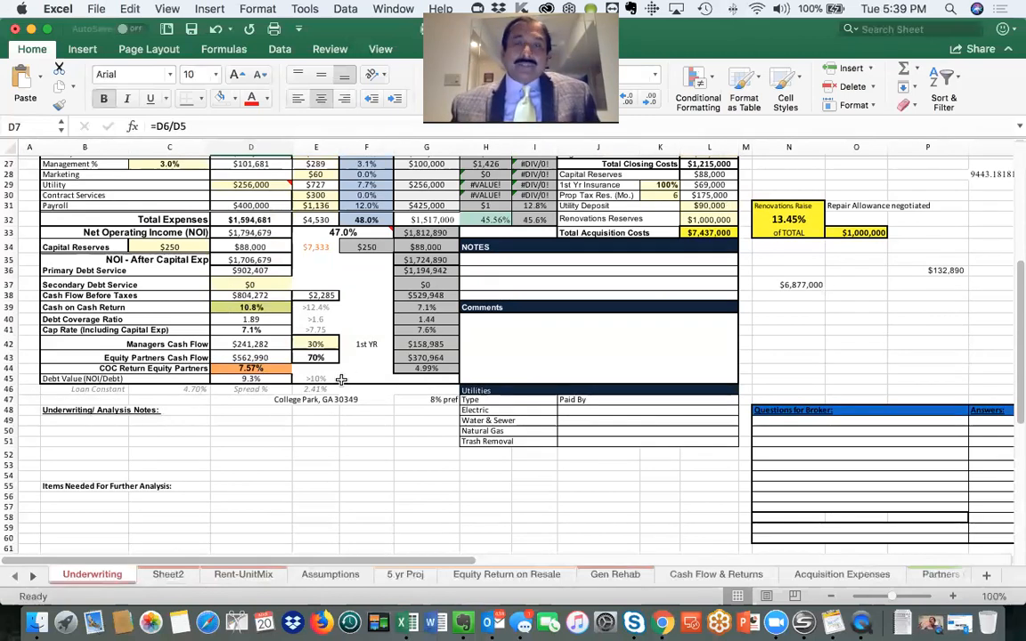
pyautogui.moveTo(387, 299)
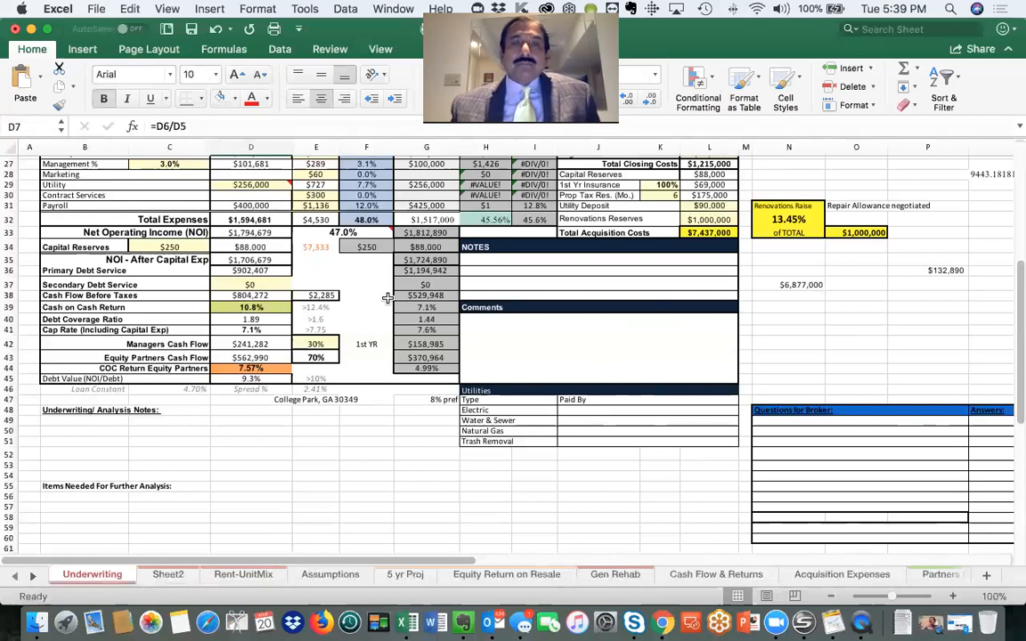